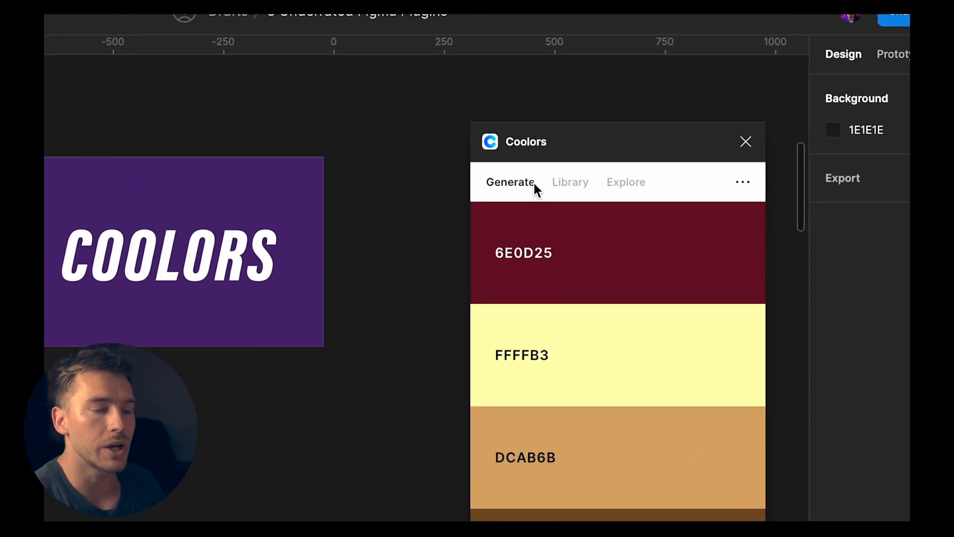
Check the empty Coolors library, then browse Explore palettes filtered to the Dark style
left_click(569, 182)
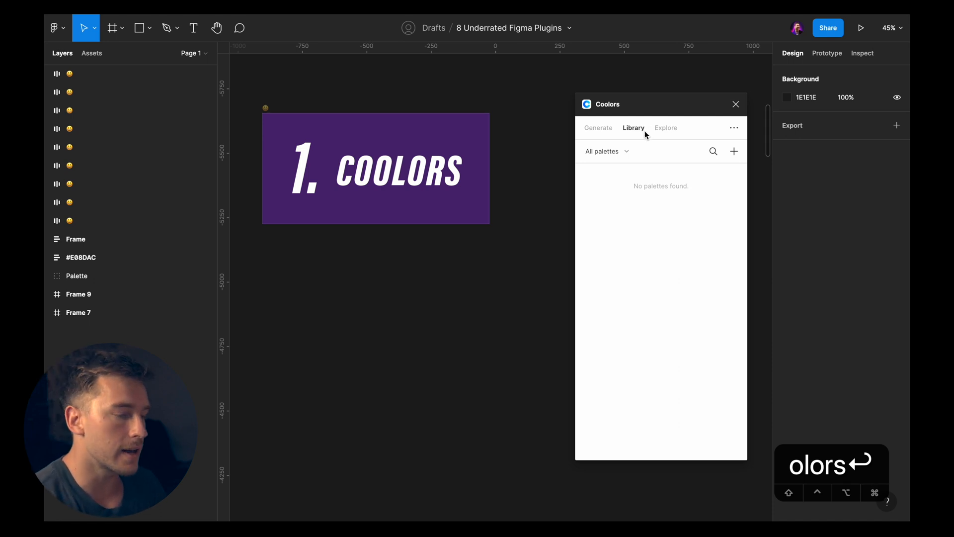
left_click(666, 128)
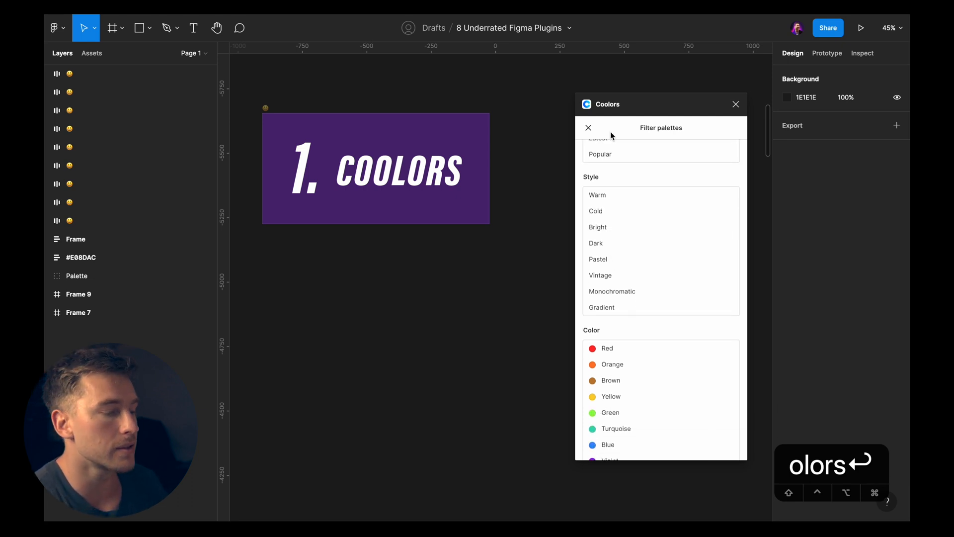
left_click(588, 128)
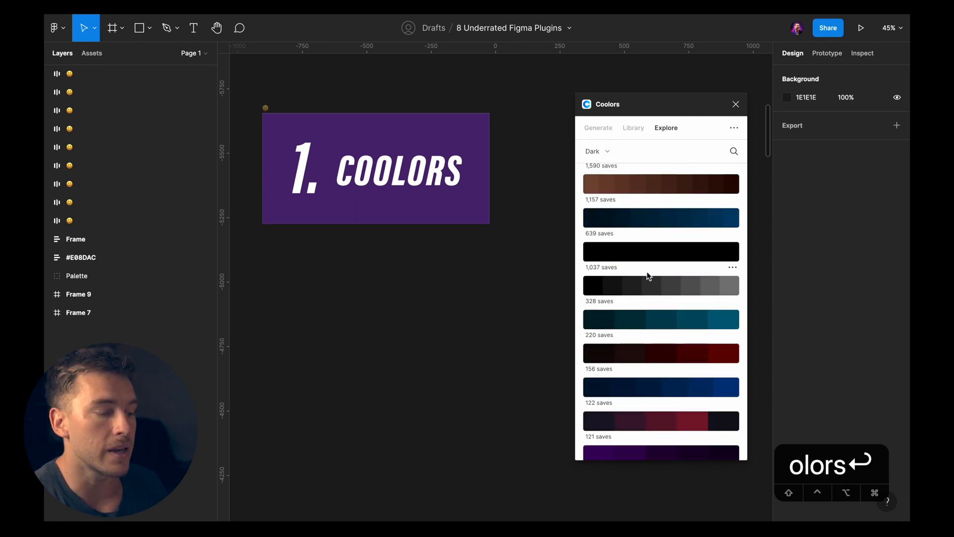
mouse_move(658, 271)
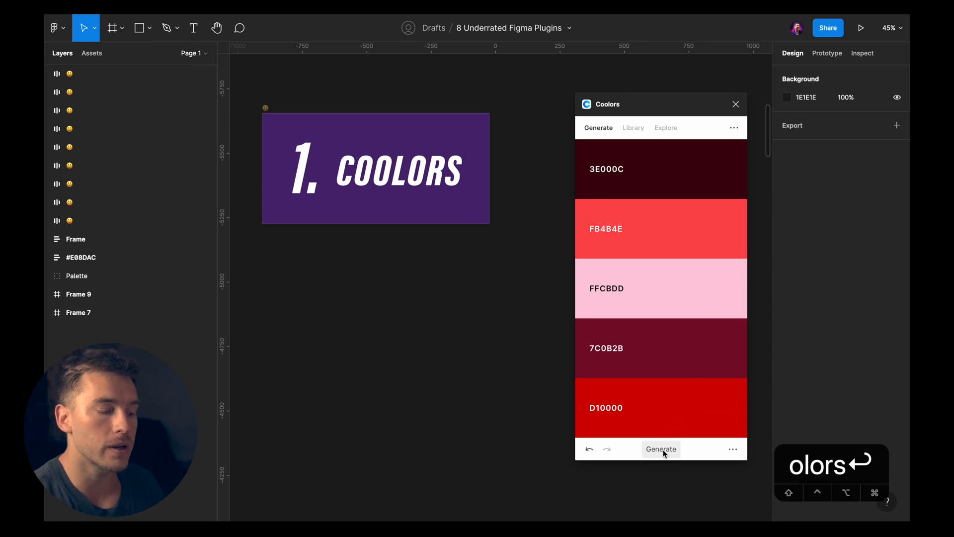
Regenerate palettes, locking pink F194B4, purple 6622CC and pale teal 9AD1D4 until all colours are kept
left_click(660, 448)
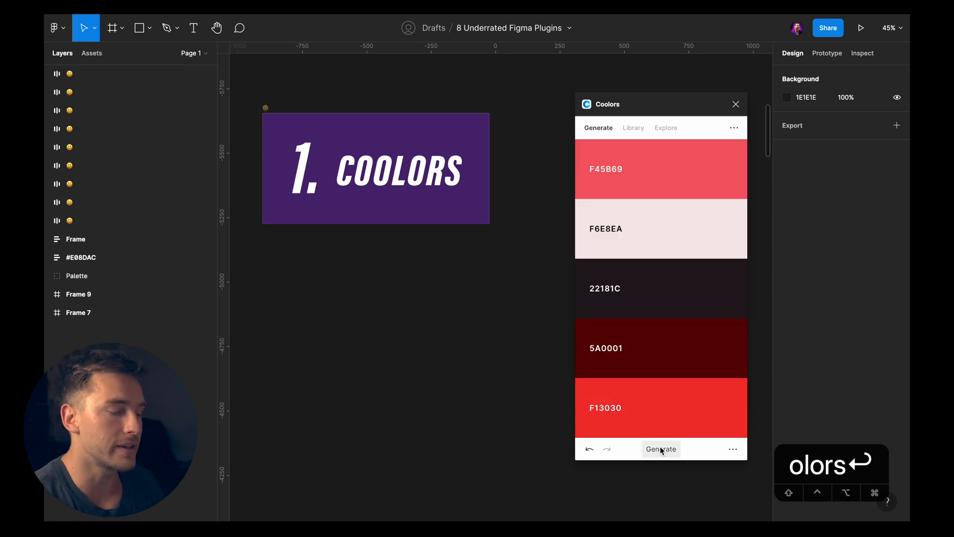
left_click(660, 448)
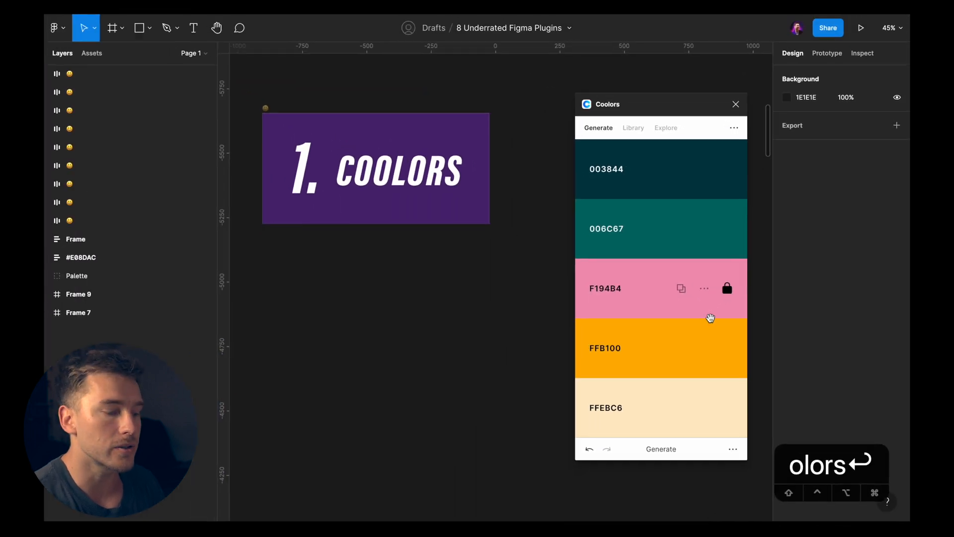
left_click(661, 449)
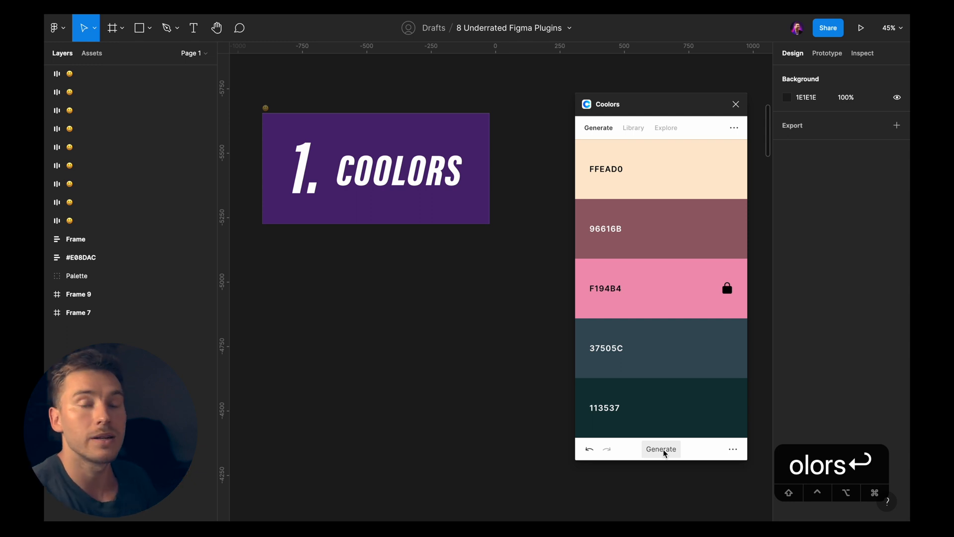
left_click(660, 448)
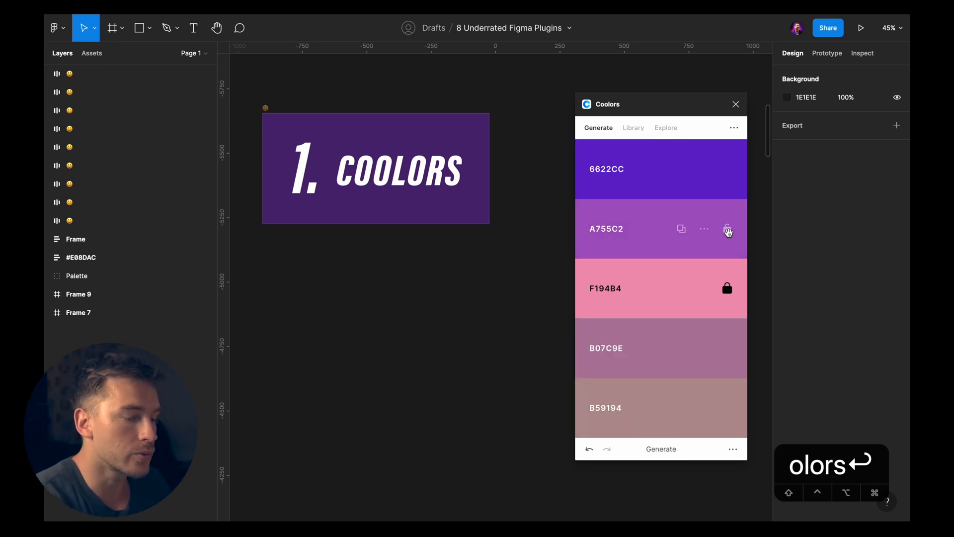
left_click(660, 448)
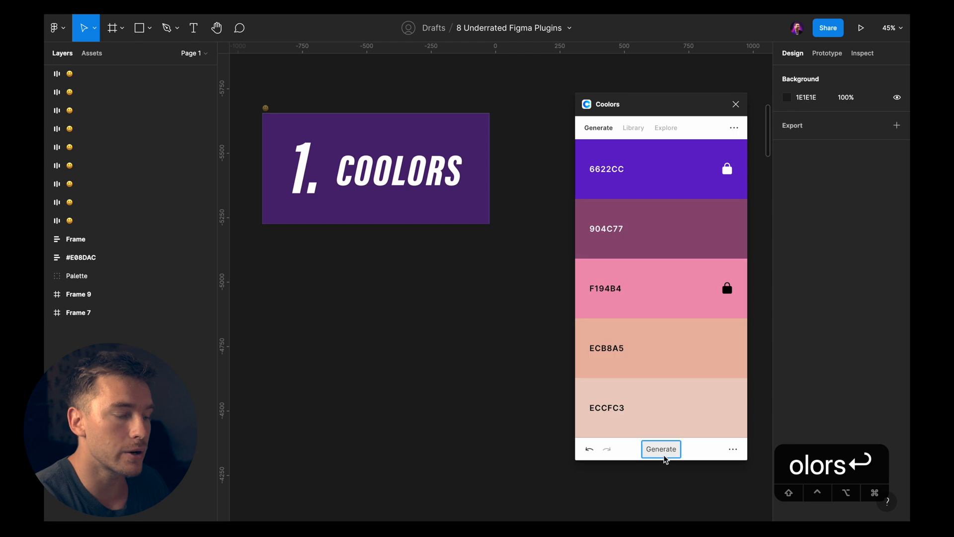
left_click(660, 450)
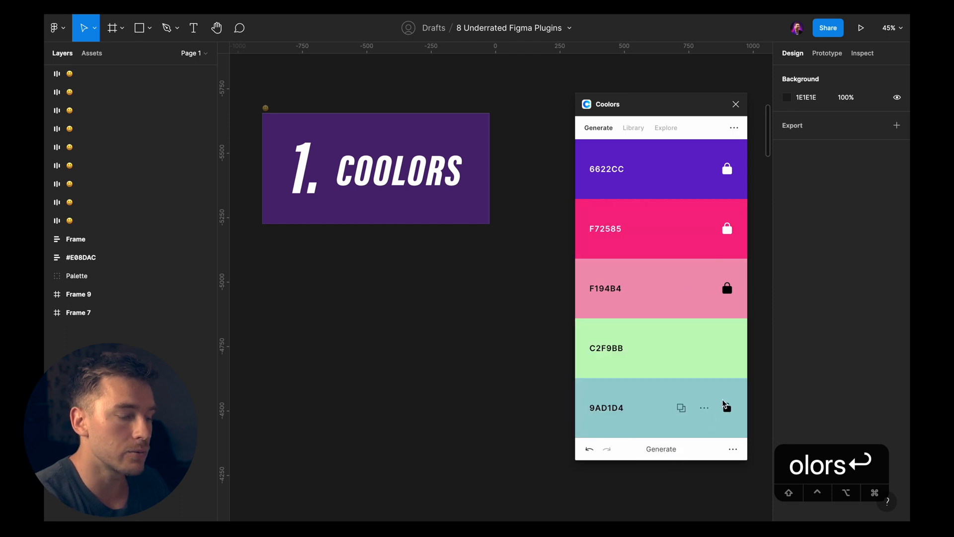
left_click(661, 448)
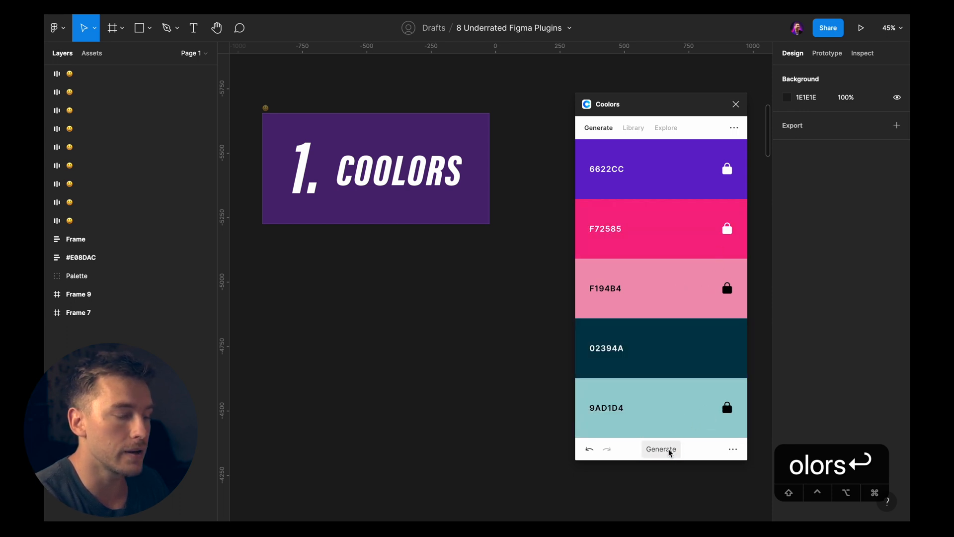
left_click(661, 449)
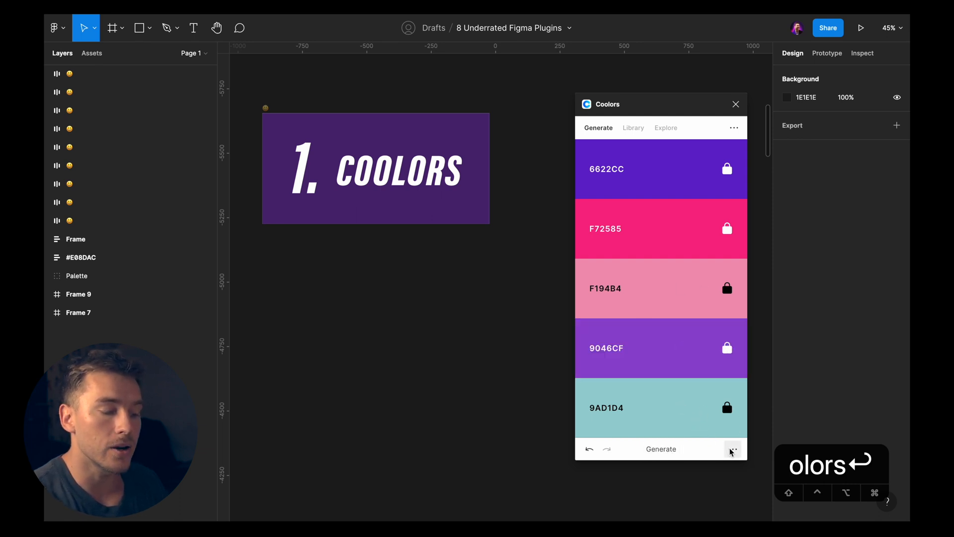
left_click(732, 449)
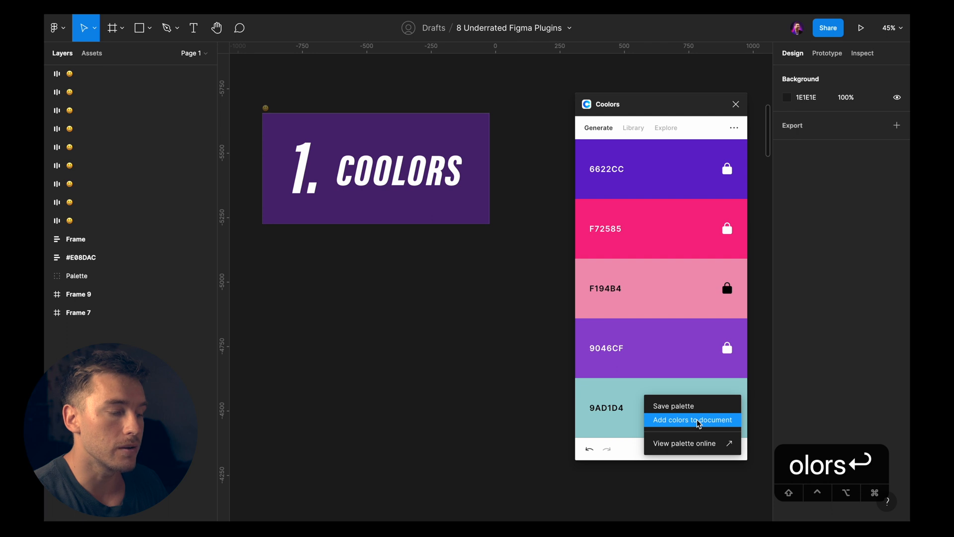
Add the five palette colours to the document as swatch groups under '2. Color Shades'
left_click(691, 420)
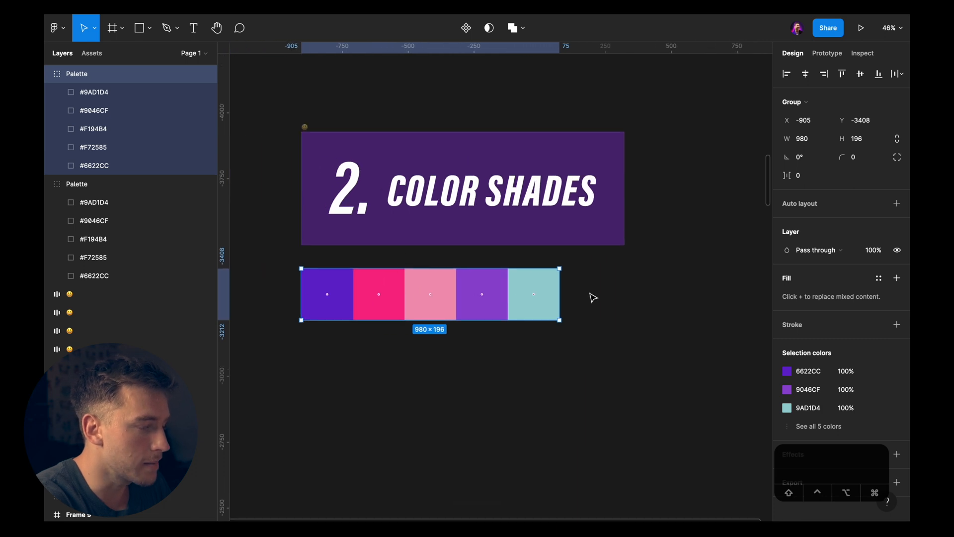
Run Color Shades on the hot-pink F72585 swatch to create its shade scale
type("color")
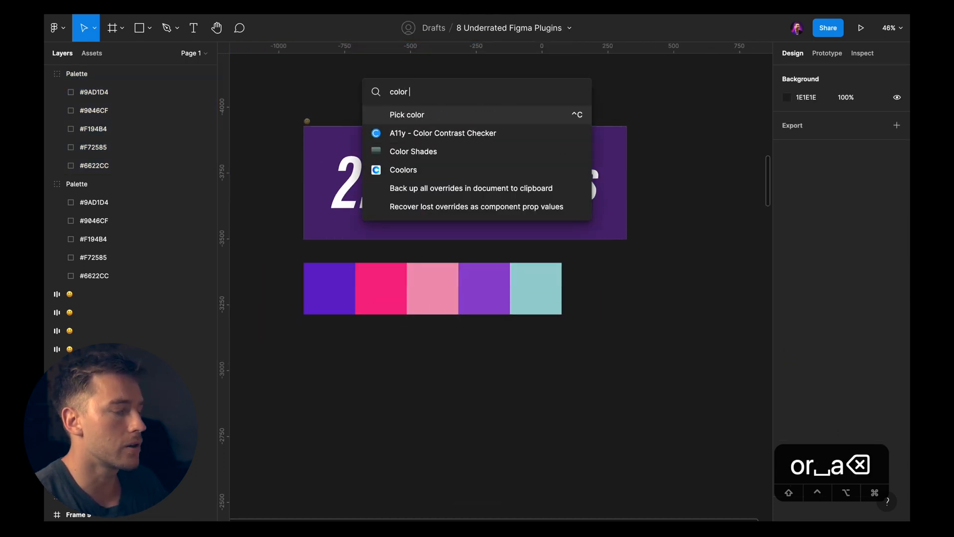
left_click(412, 151)
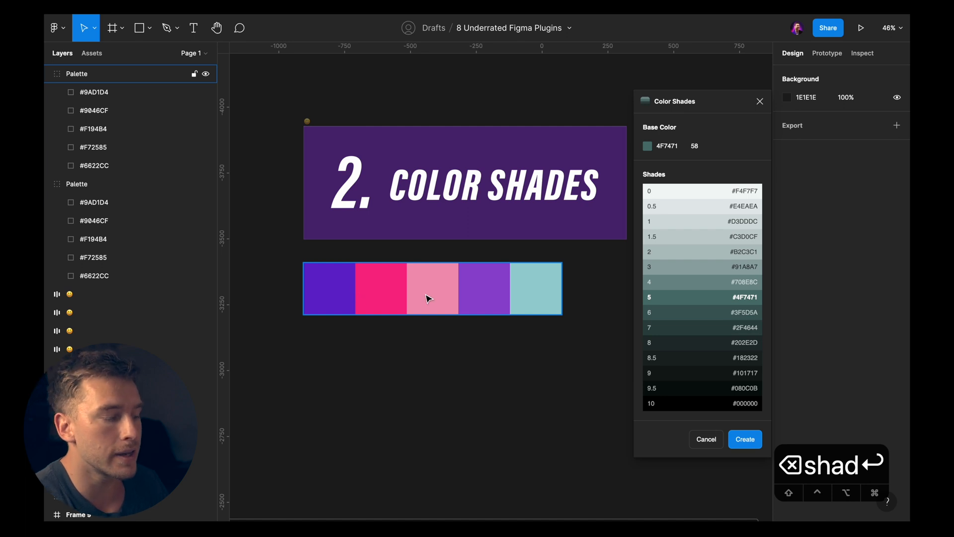
left_click(380, 288)
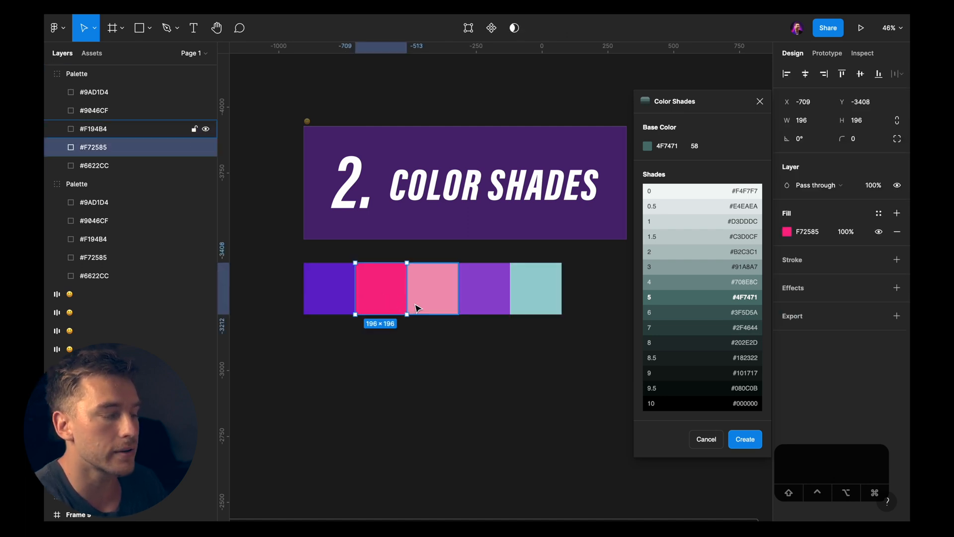
left_click(809, 231)
type("typel")
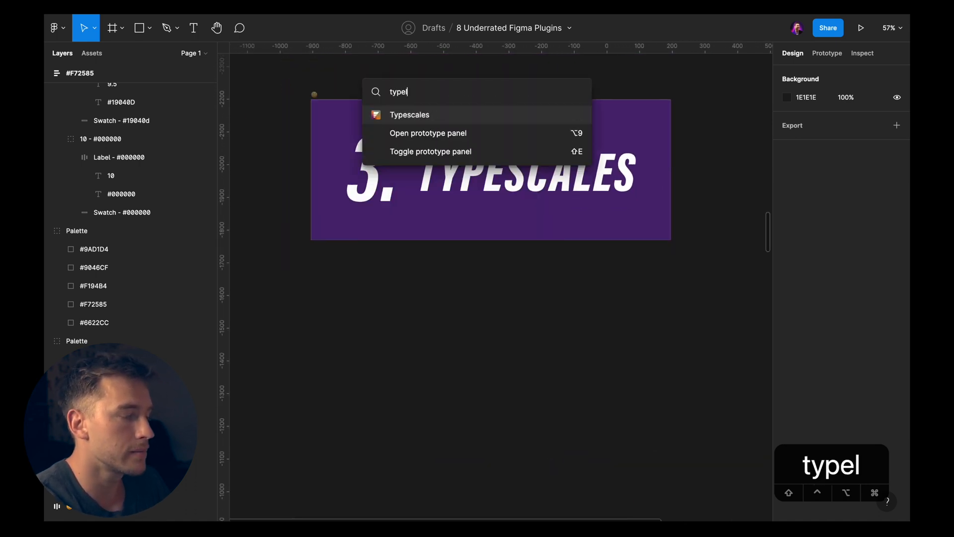
Launch the Typescales plugin from Quick Actions, starting at a 16 px base size
left_click(409, 114)
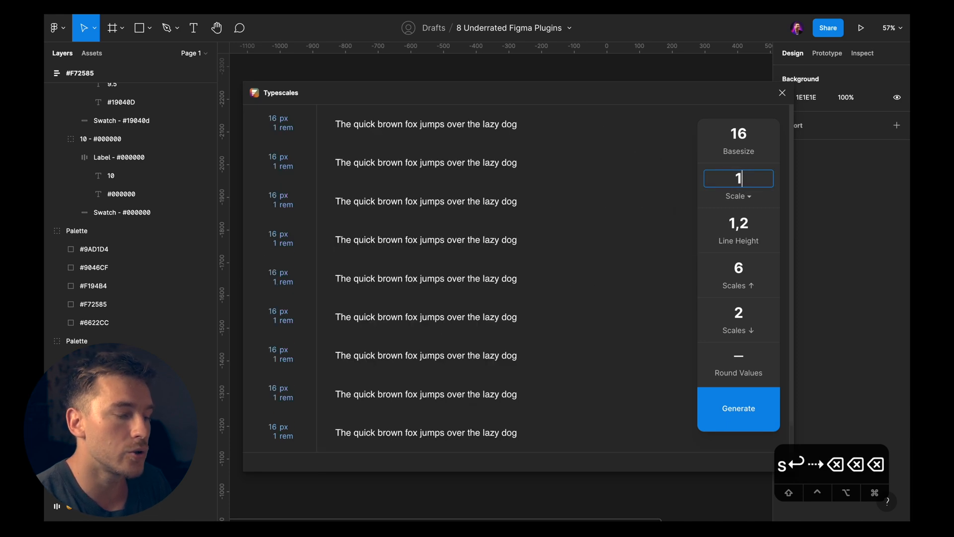
Set the type scale ratio to 1.3 and round sizes to whole pixels
type(".3")
left_click(739, 223)
type("1,3")
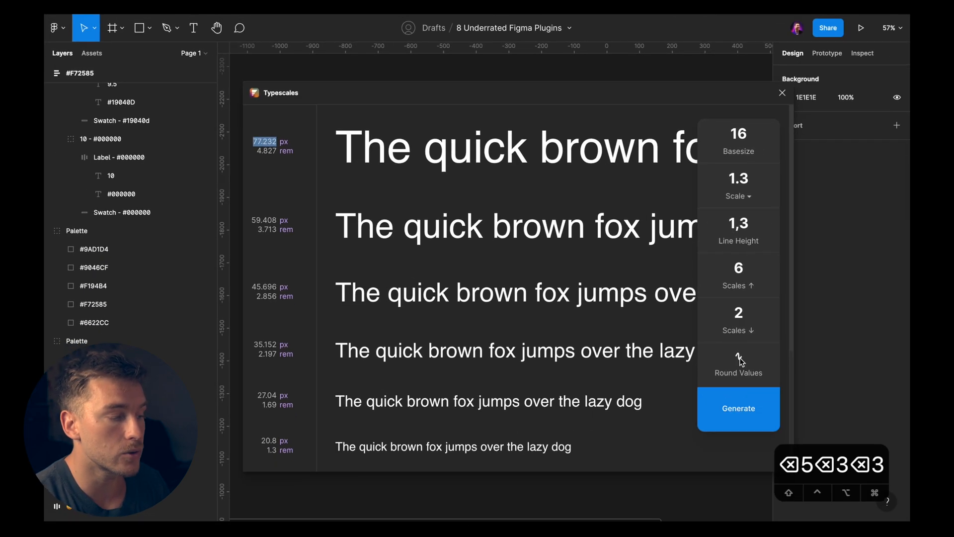
left_click(738, 364)
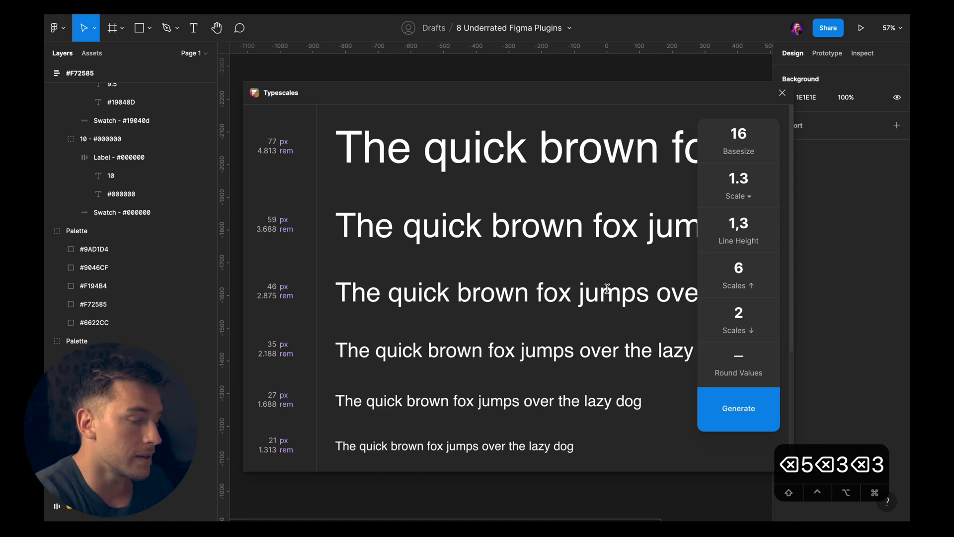
Insert the type specimen frame and scroll down to the '4. Vector Logos' title
left_click(737, 408)
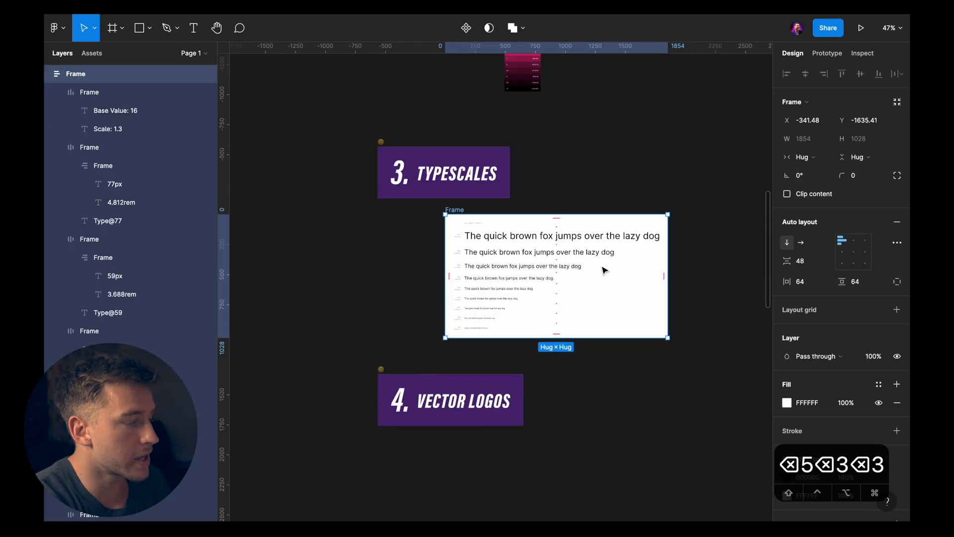
scroll("down", 3)
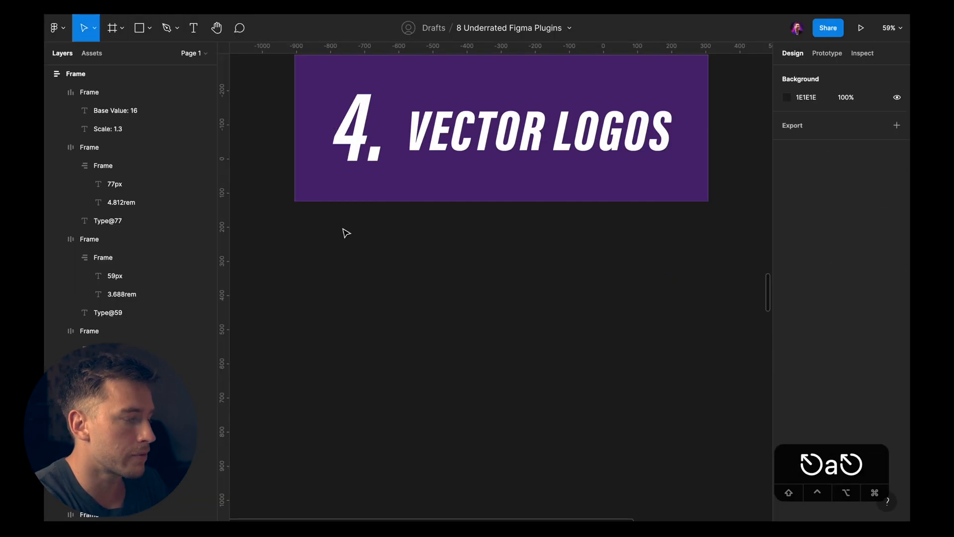
Draw a white frame holding a 380×380 card with radius 32, auto layout and 'A title' text
left_click(110, 28)
type("fram")
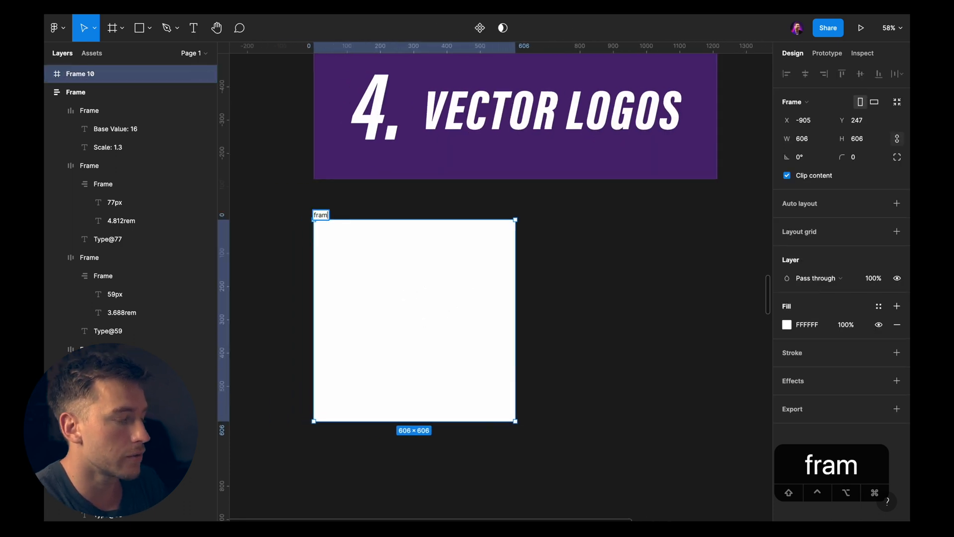
left_click(111, 28)
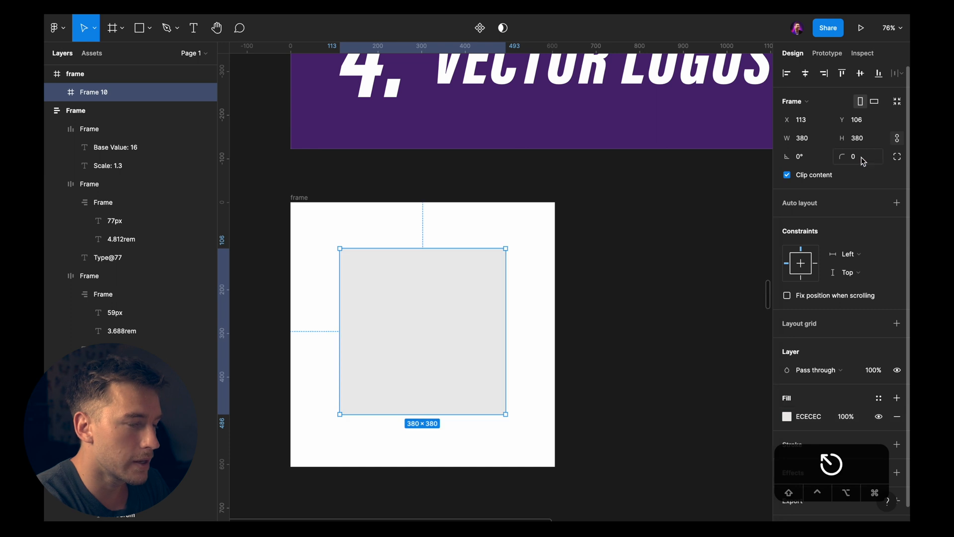
type("32")
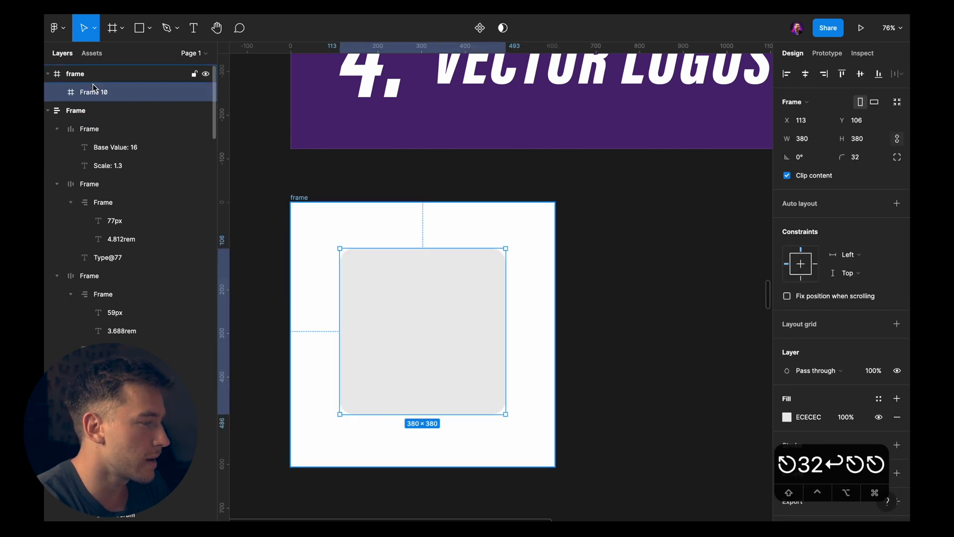
right_click(423, 333)
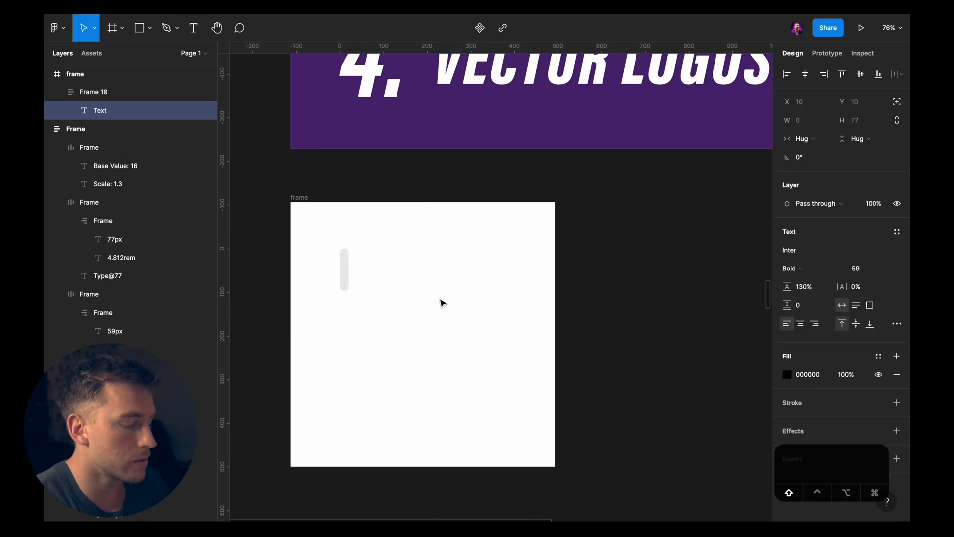
type("A ttil")
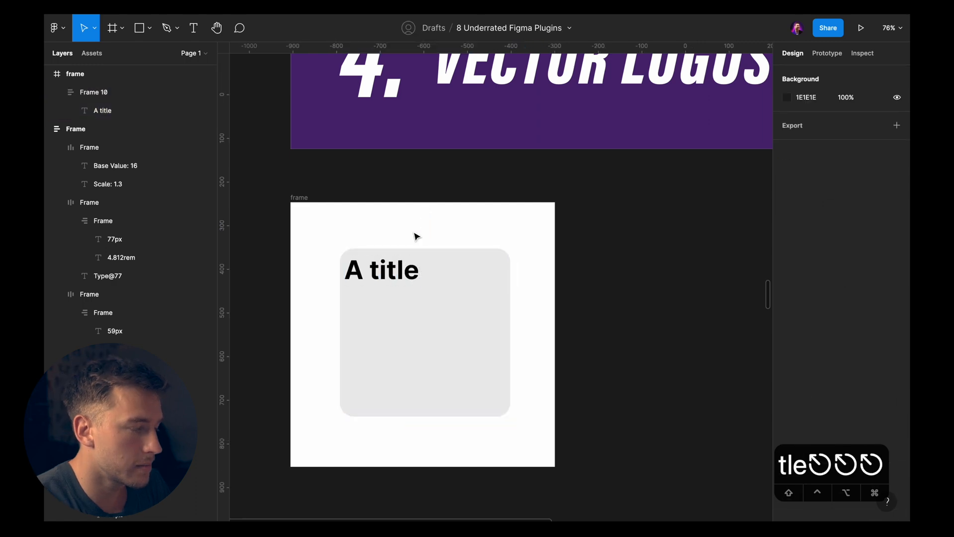
left_click(381, 270)
type("vect")
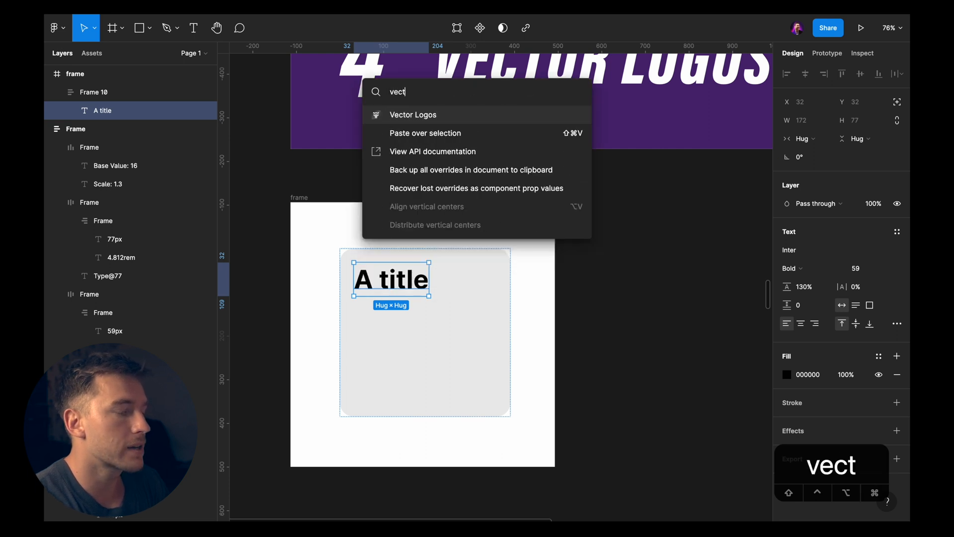
Search Vector Logos for 'spotify' and insert the black circular logo, auto-laid out beside the title
left_click(413, 115)
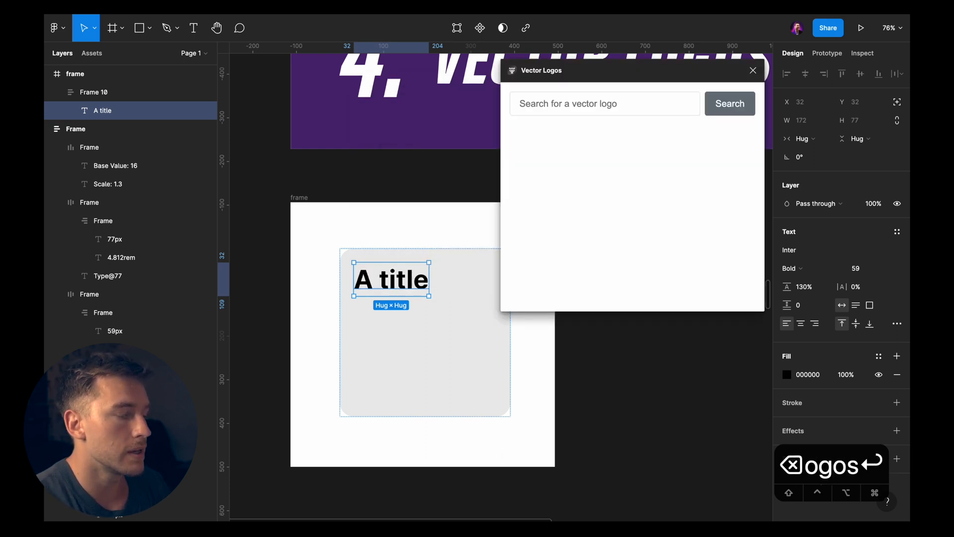
left_click(604, 104)
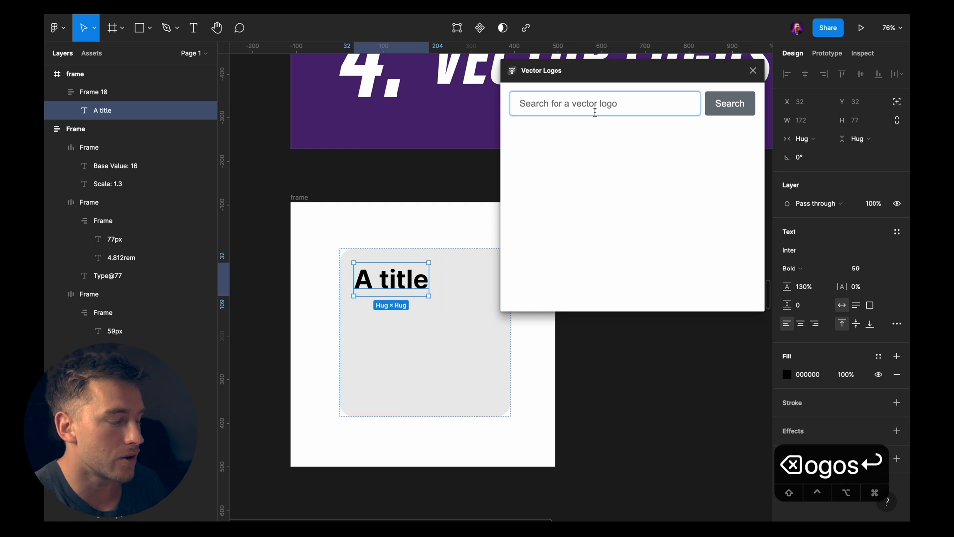
type("spotify")
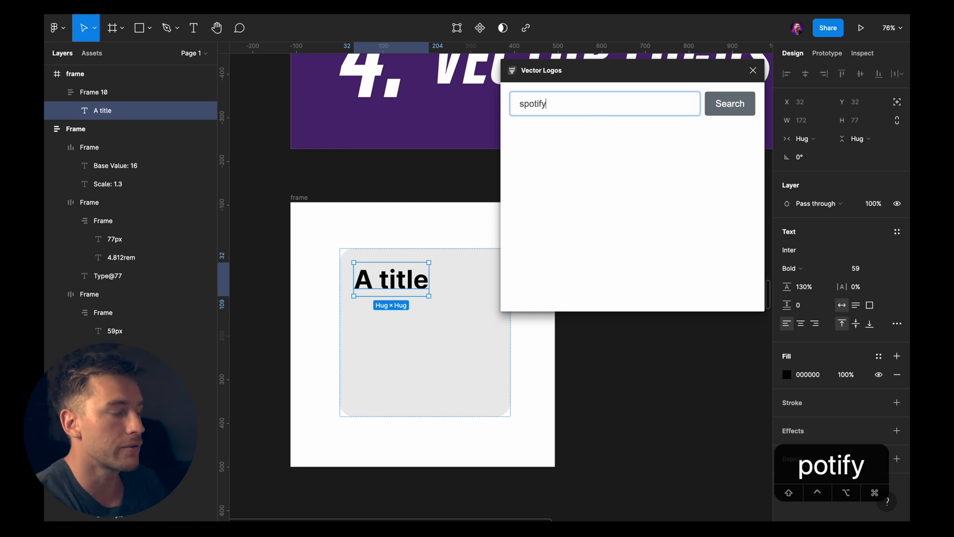
left_click(729, 103)
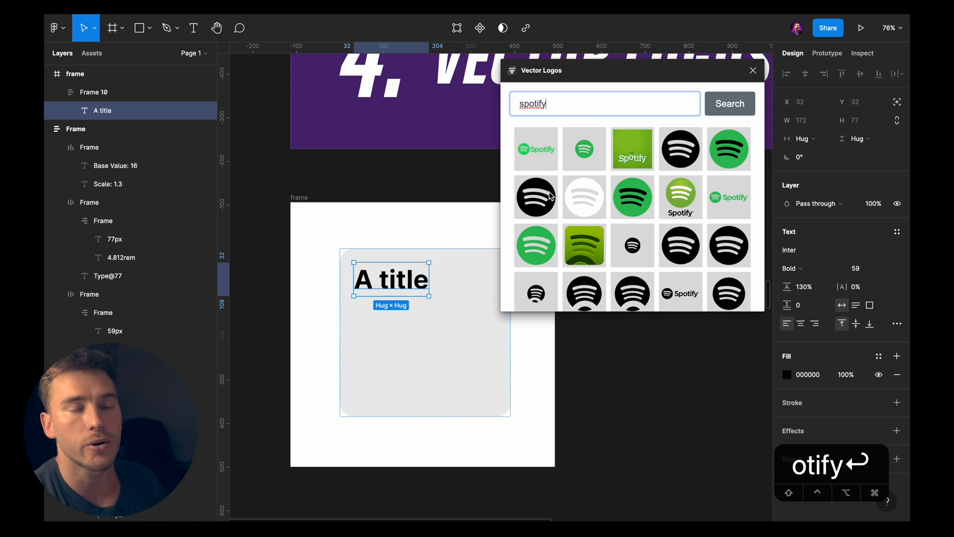
left_click(536, 197)
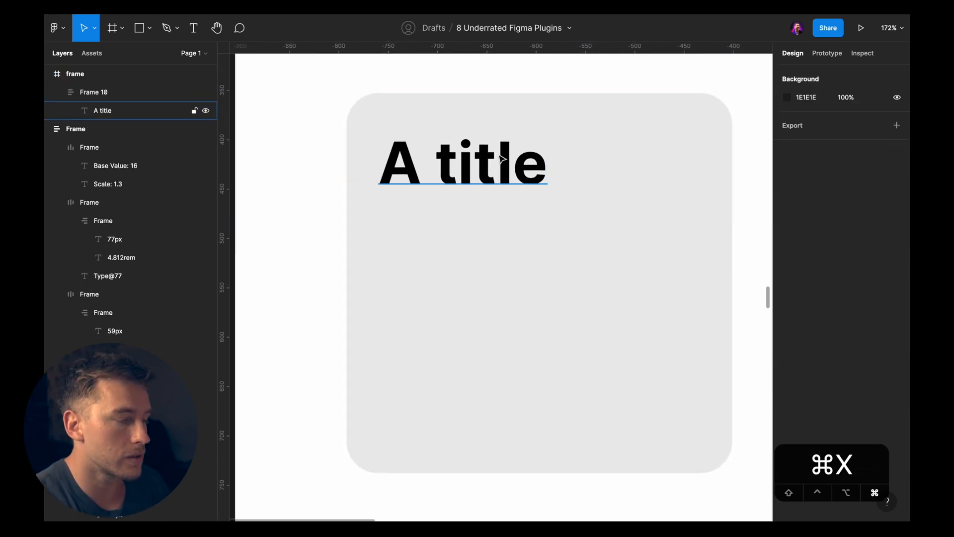
key("shift+a")
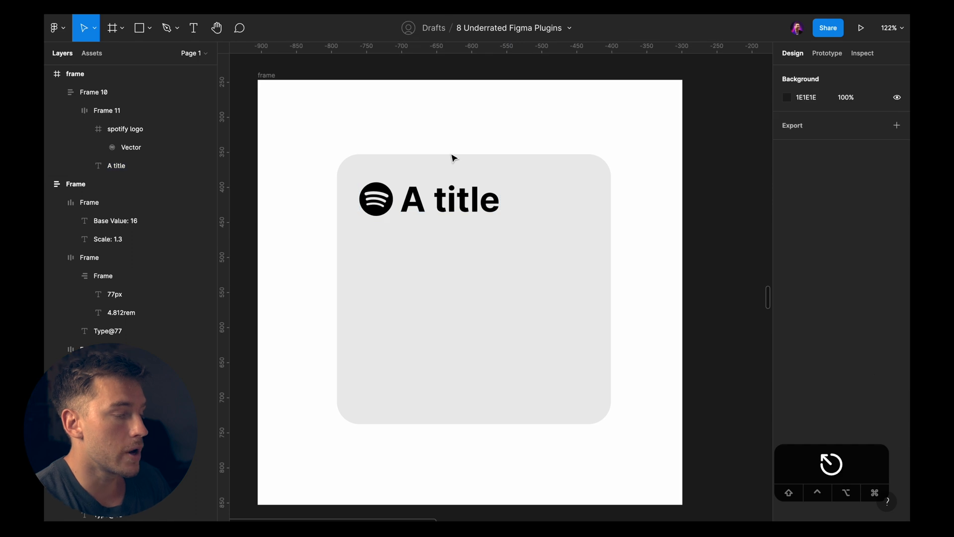
Add body text 'The quick brown fox jumps over the lazy dog' below the card's title
scroll("down", 3)
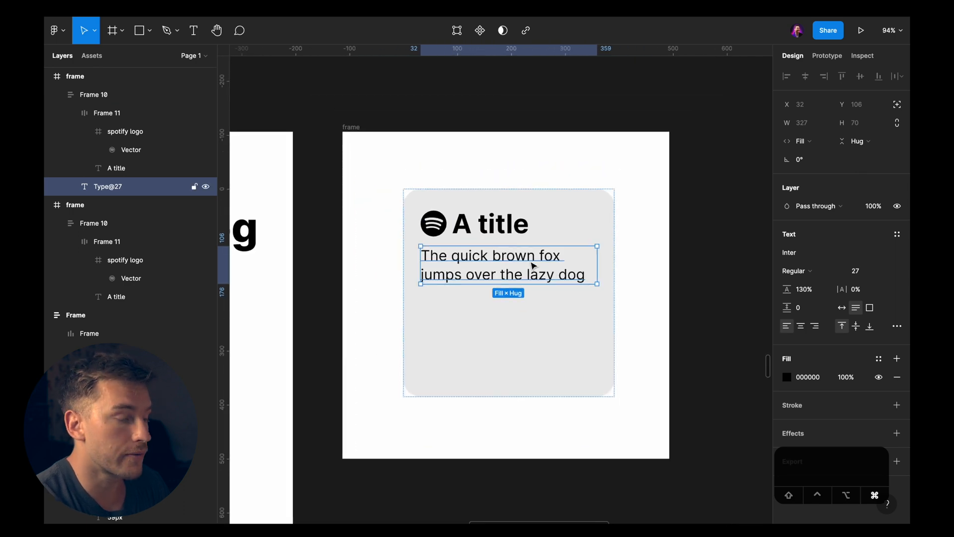
Enter the misspelled sentence and accept Writer's fixes for 'Writing some stuff' and 'doesn't make'
type("Writin som stufs that doesnt makess senses")
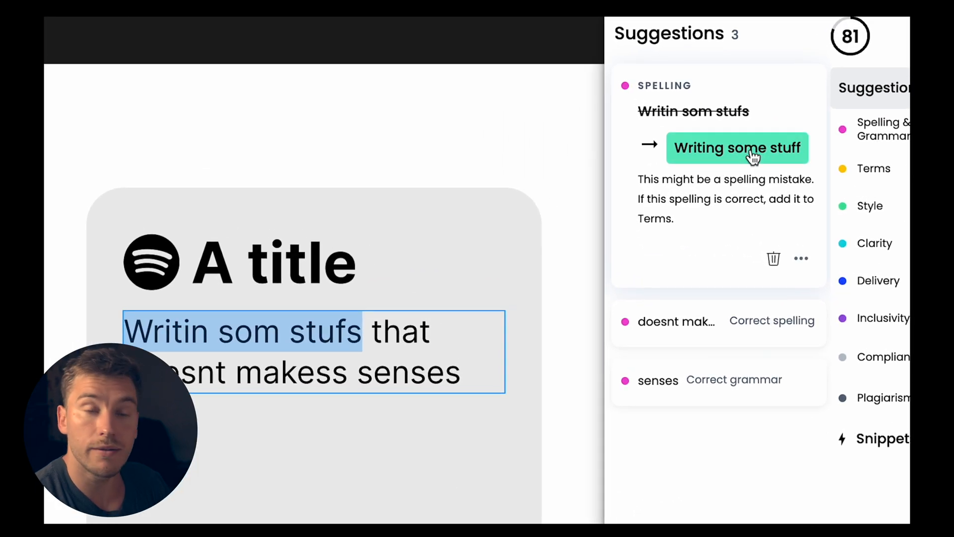
left_click(737, 147)
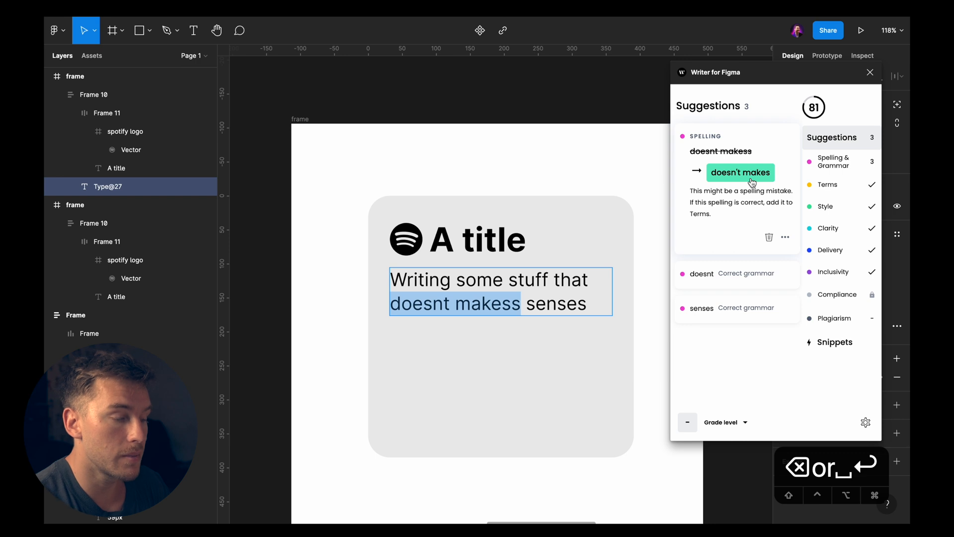
left_click(740, 172)
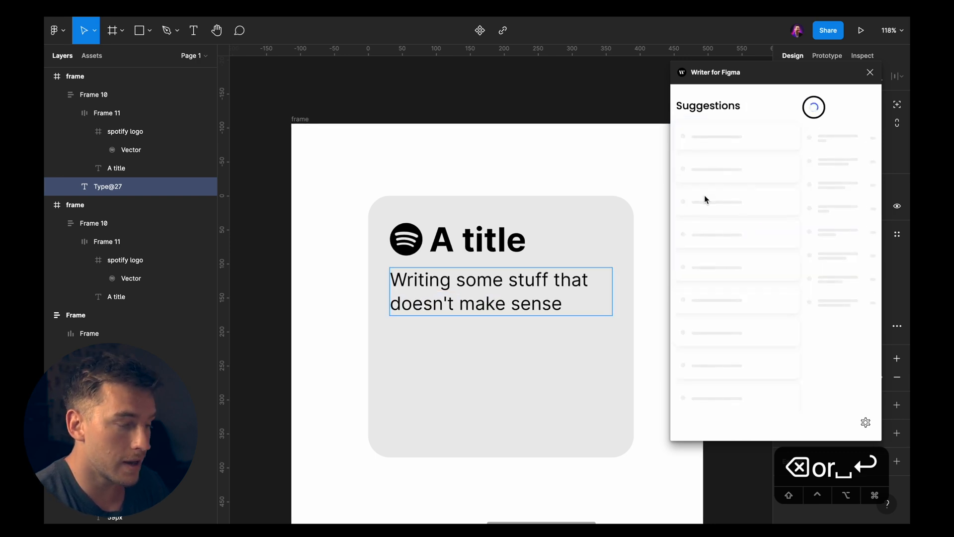
mouse_move(635, 265)
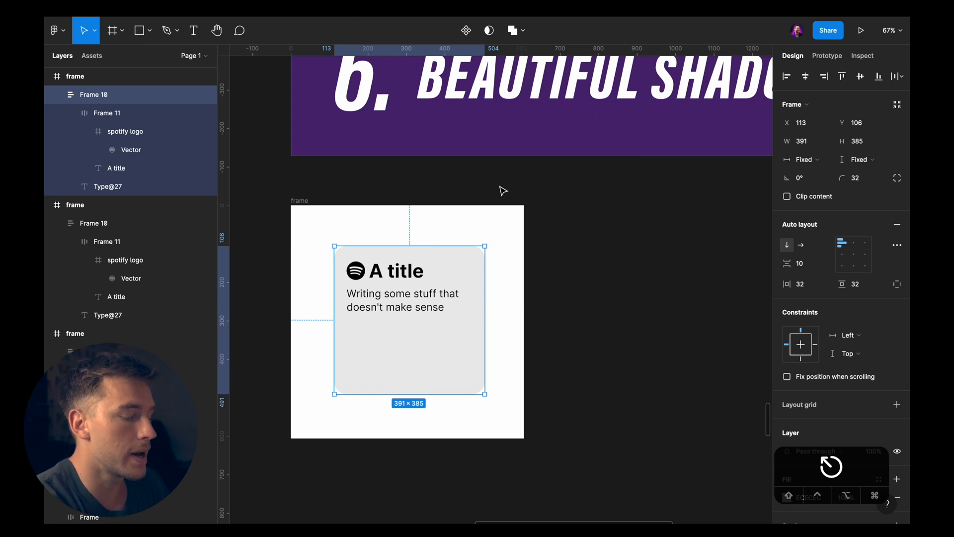
Apply a soft Beautiful Shadows drop shadow to the card and change its fill colour
type("beautif")
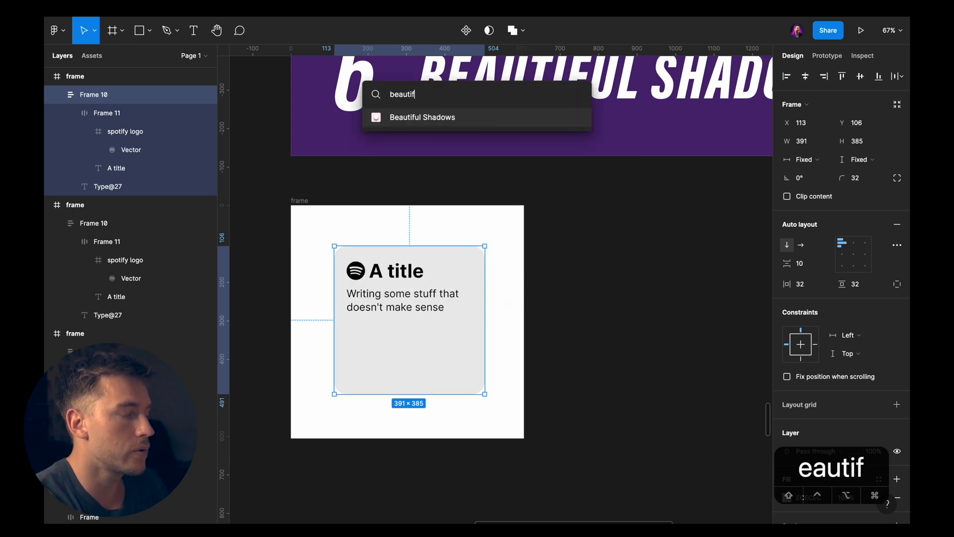
left_click(423, 116)
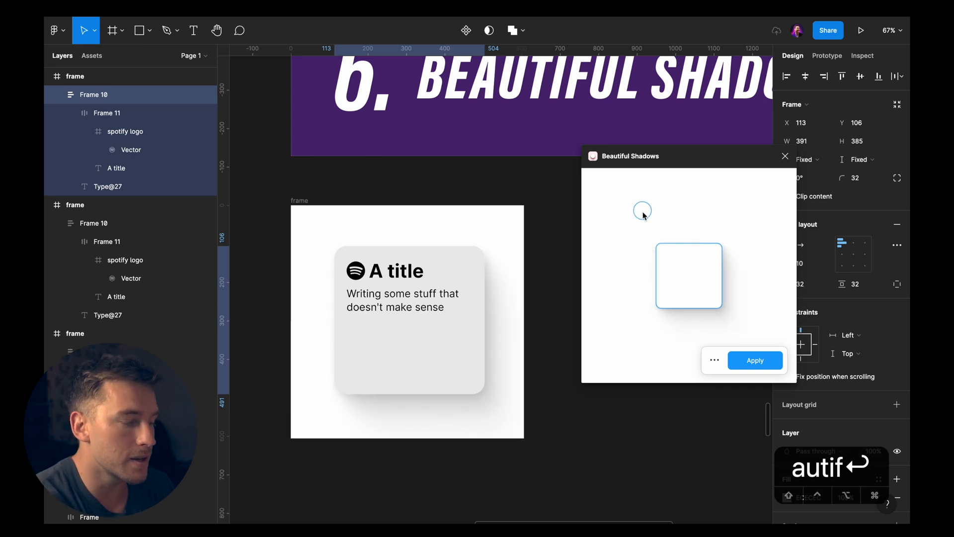
left_click(754, 360)
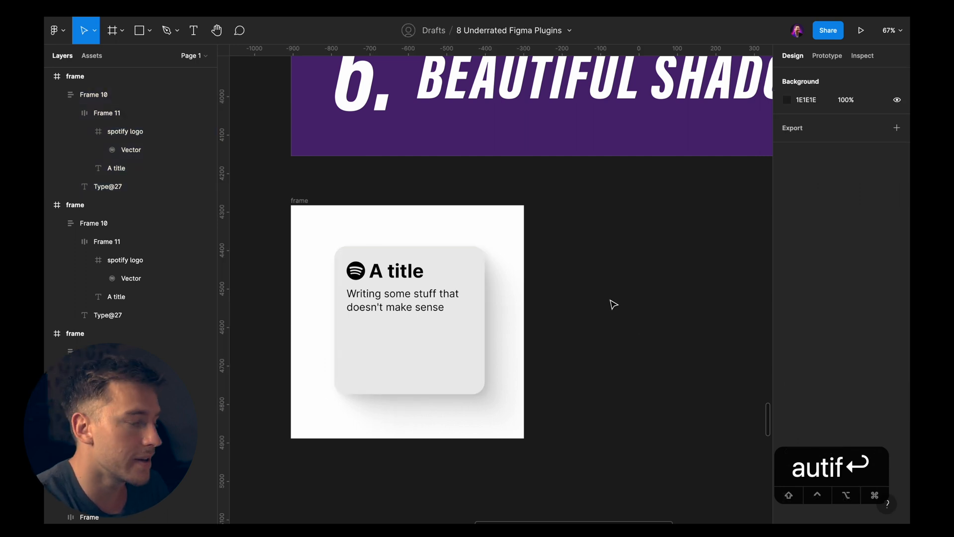
scroll("down", 3)
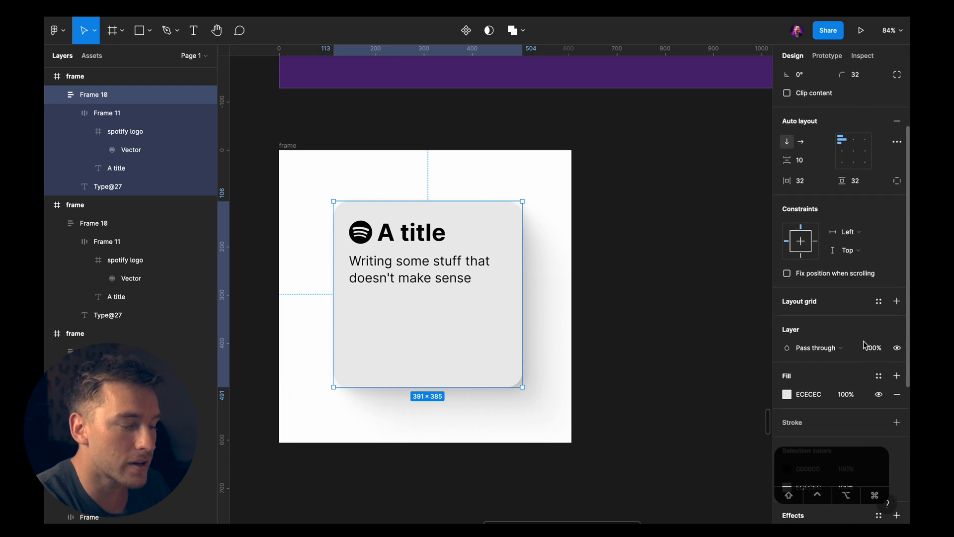
left_click(787, 393)
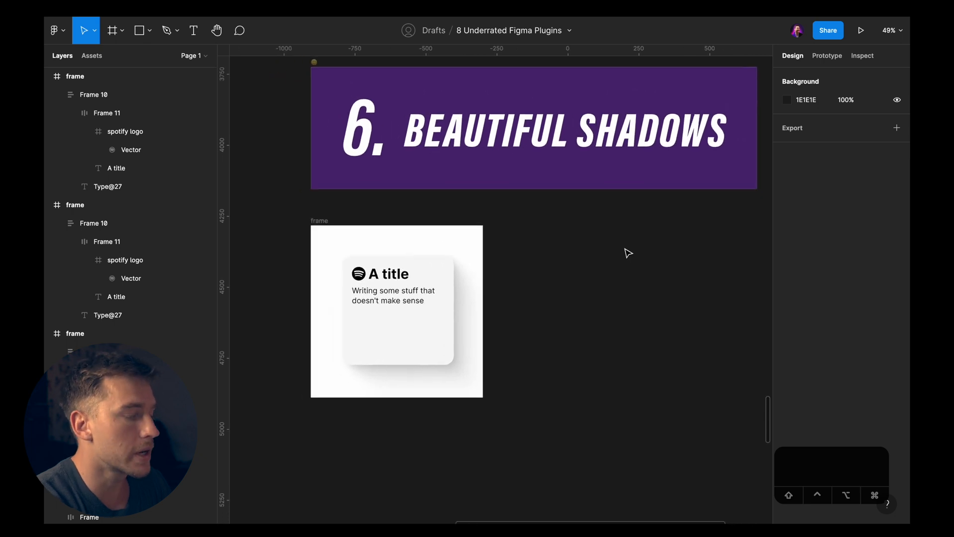
scroll("down", 3)
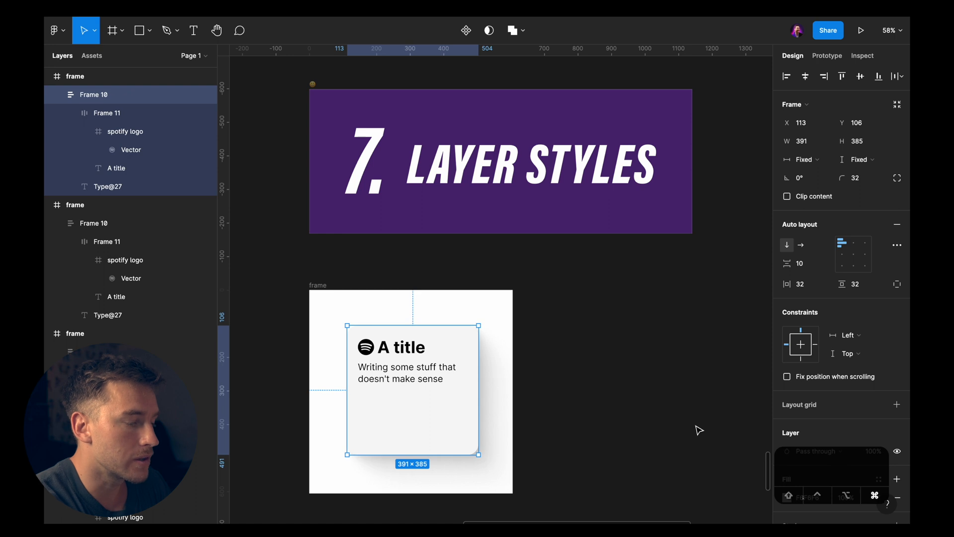
Save the Frame 10 style in Layer Styles and rename it '32px border radius + big shadow'
type("layer styles")
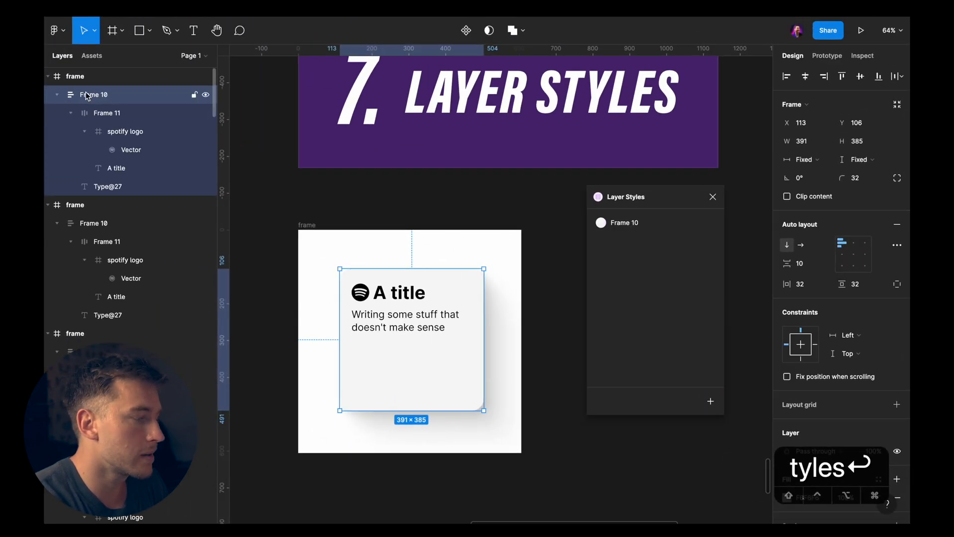
right_click(624, 222)
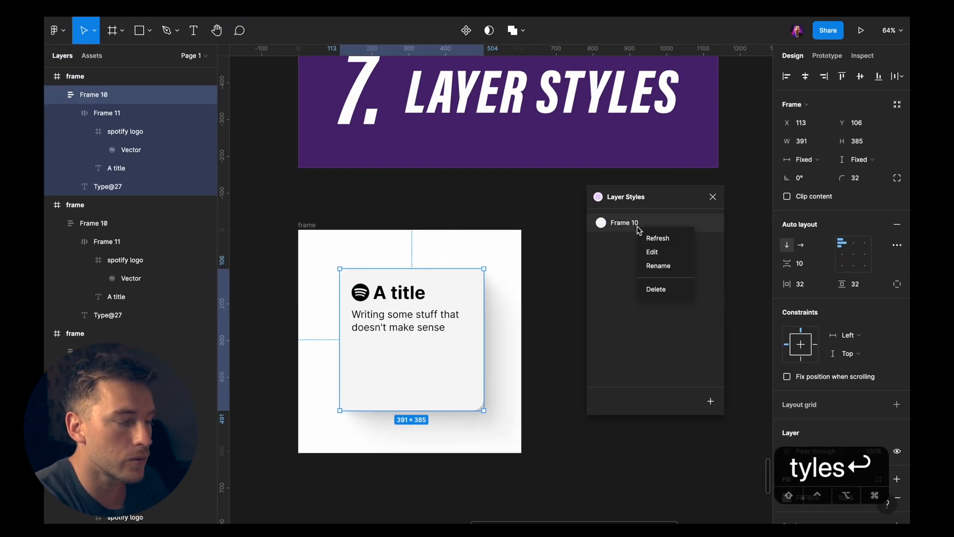
left_click(658, 266)
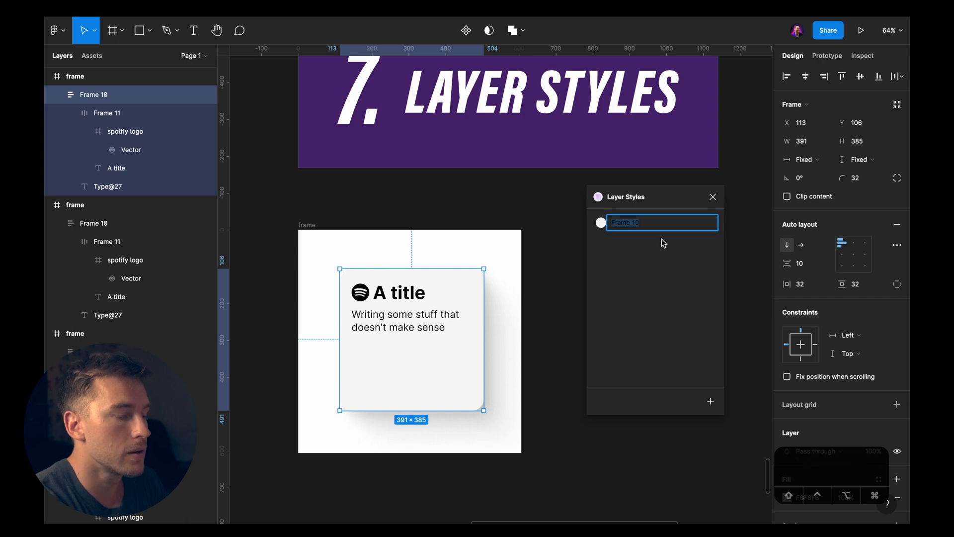
type("32px border")
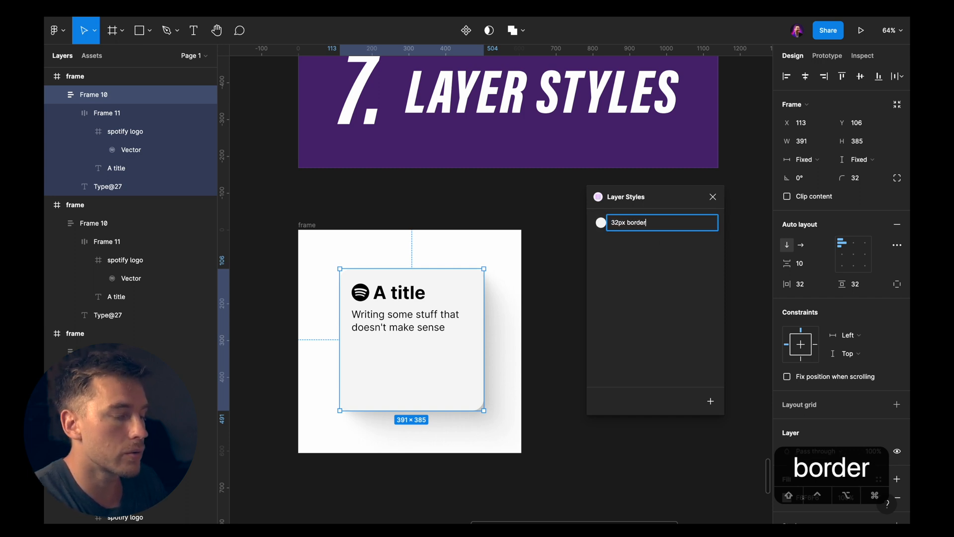
type("radius + big shadow")
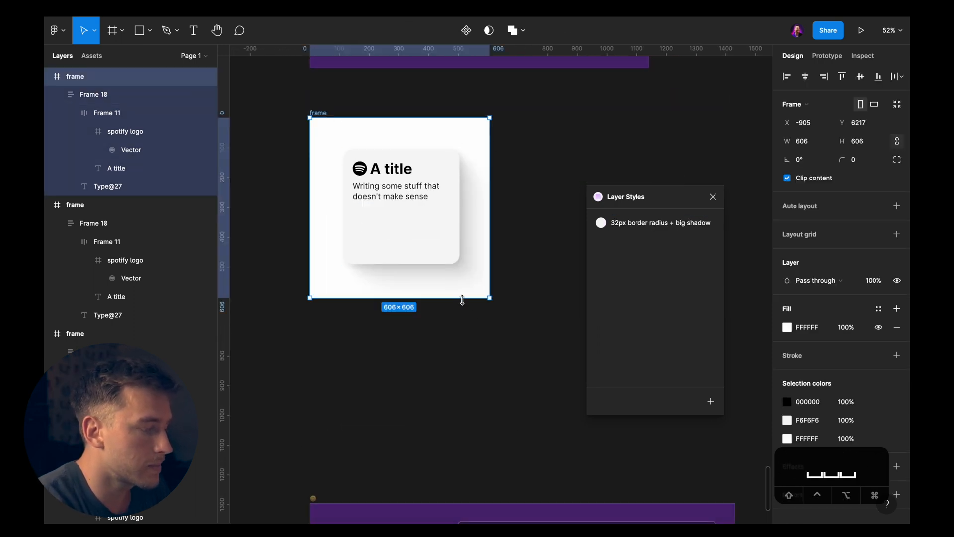
Extend the white frame downward and draw a grey square beneath the card
left_click_drag(341, 296, 426, 383)
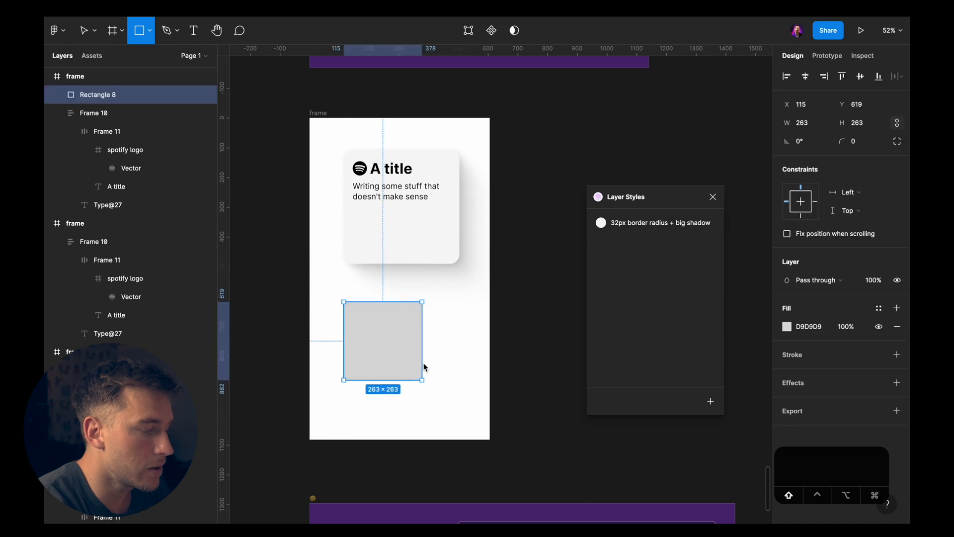
left_click_drag(426, 379, 460, 406)
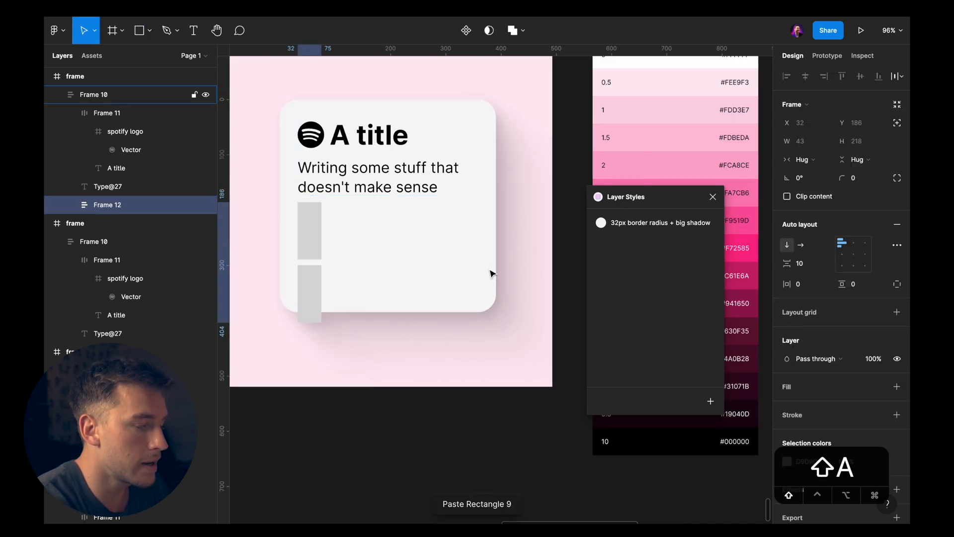
Wrap the bars in an auto layout frame and give a bar a pink shade
key("shift+a")
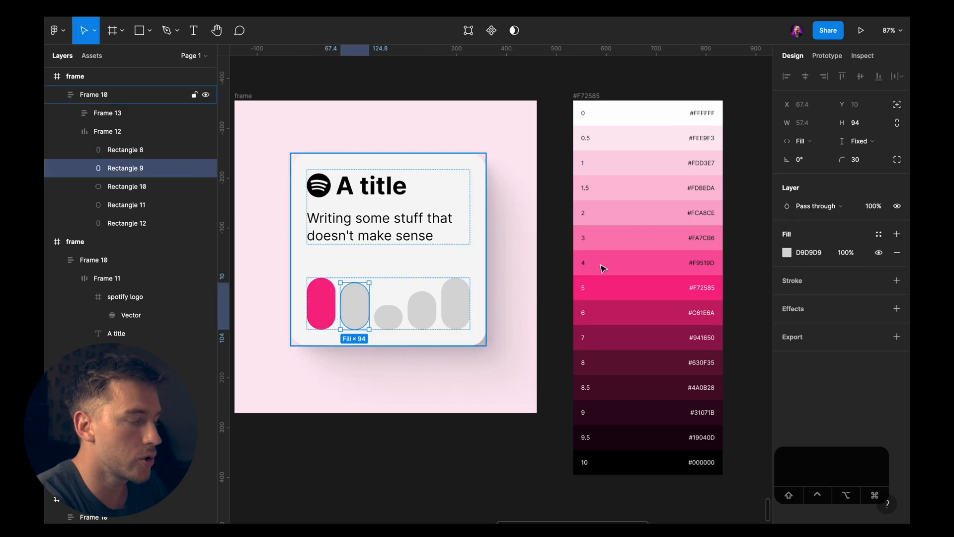
left_click(647, 237)
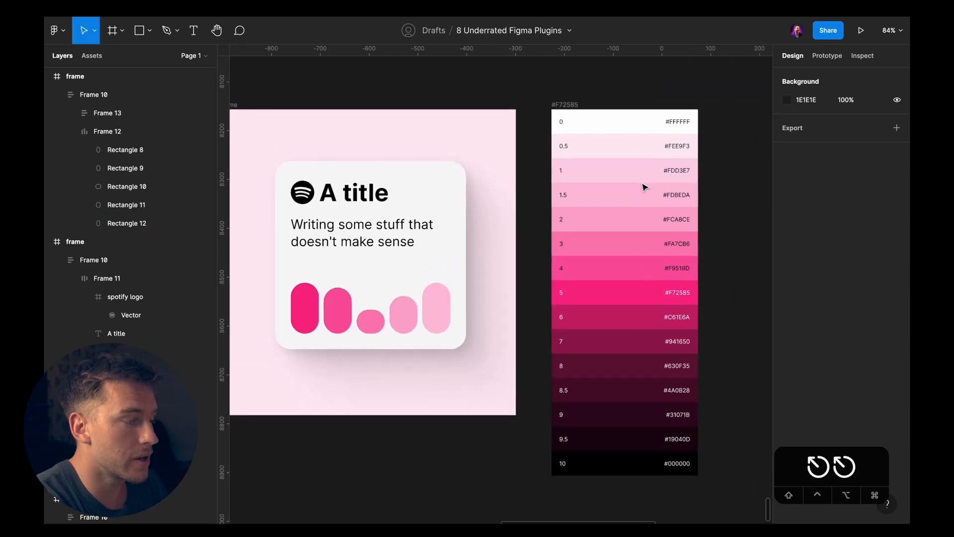
scroll("down", 3)
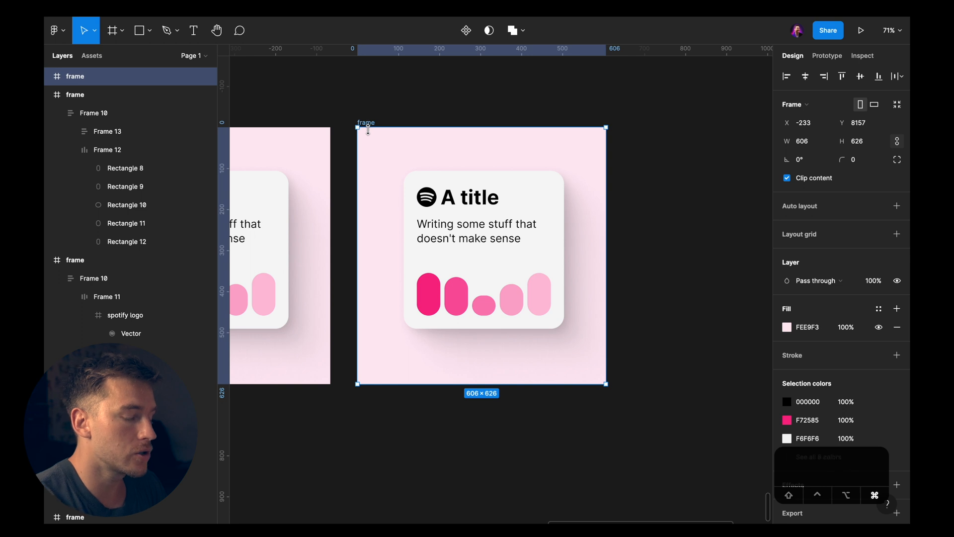
Run Dark Mode Magic on the frame, then search 'dark mode' in the command search
type("dark mode magic")
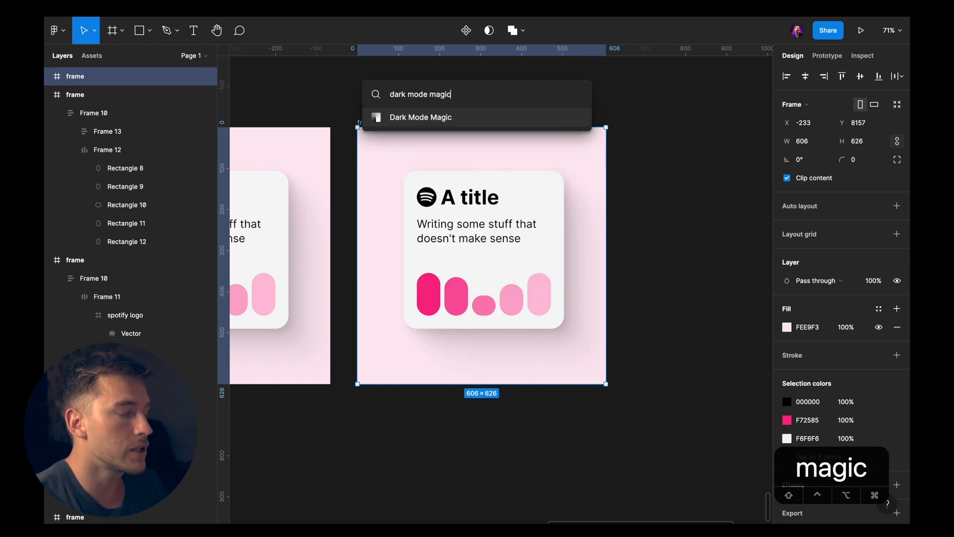
left_click(420, 117)
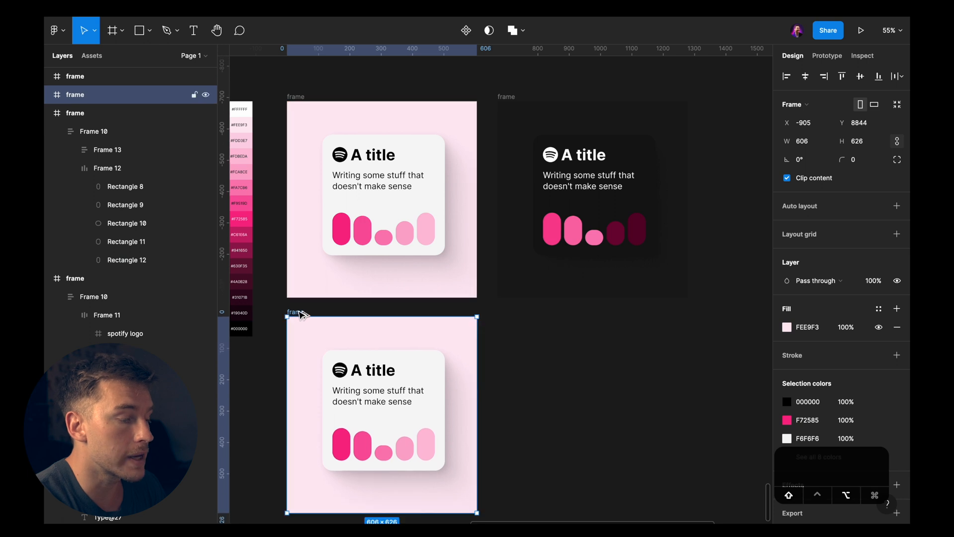
key("cmd+p")
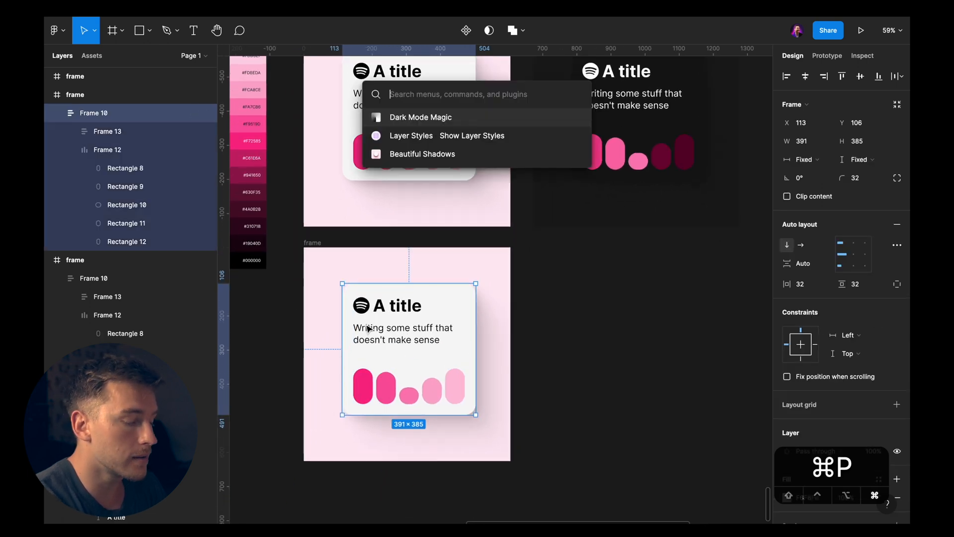
type("dark mode")
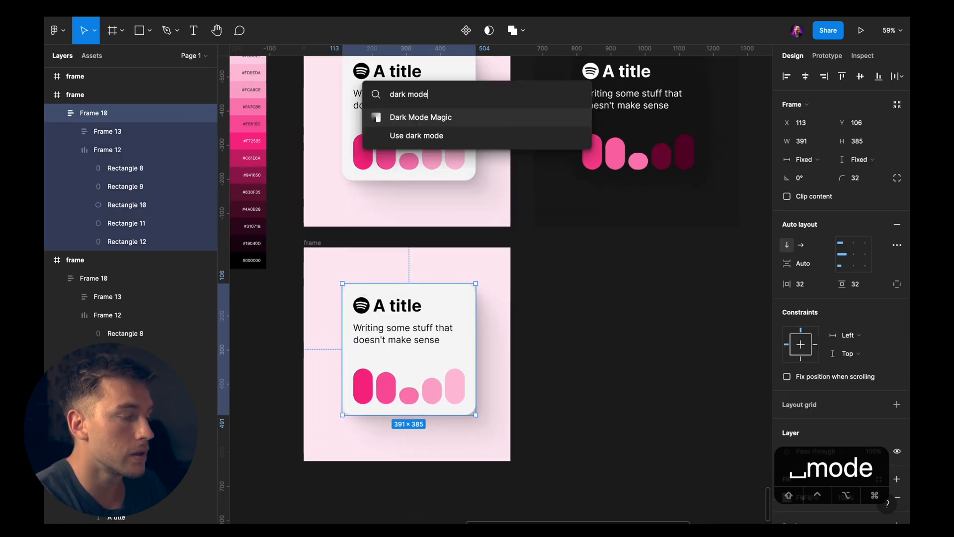